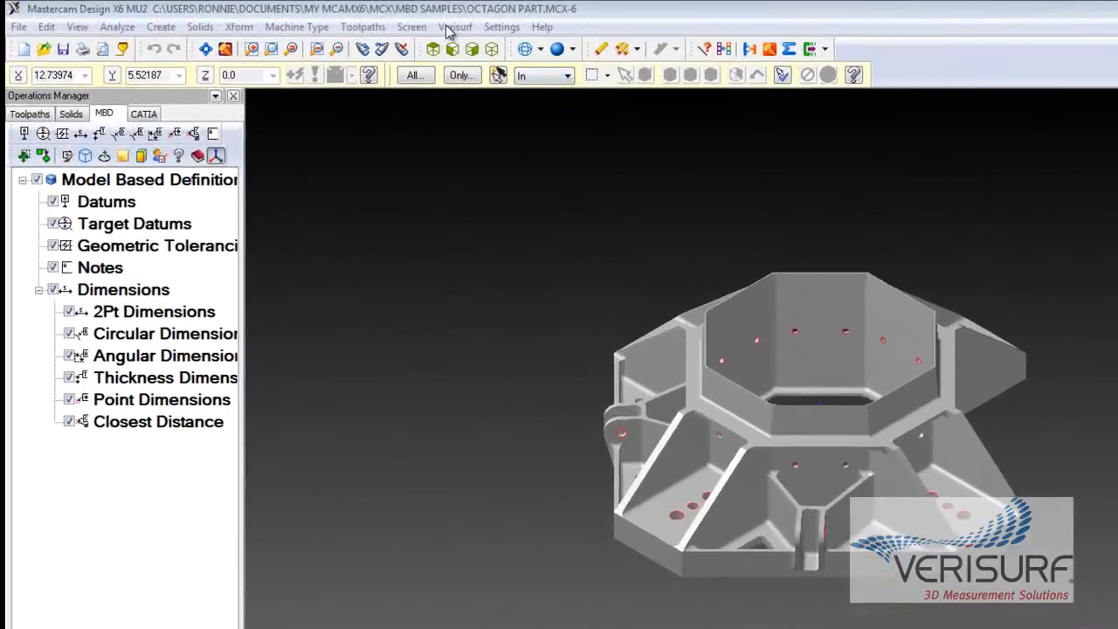
Open the Verisurf menu to list its add-in tools.
left_click(455, 26)
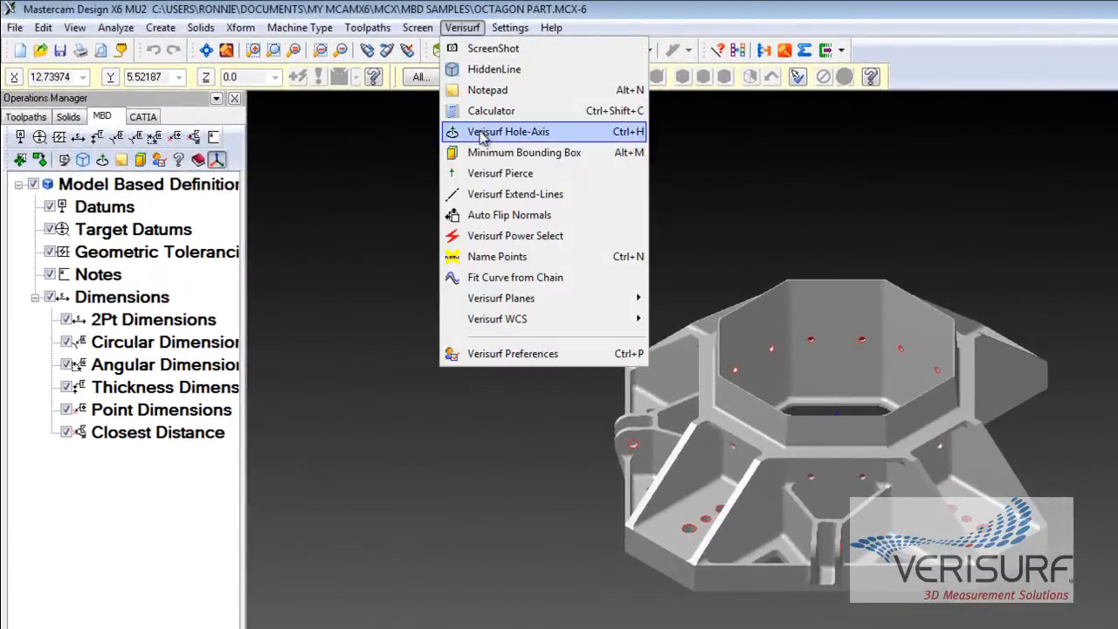
mouse_move(488, 90)
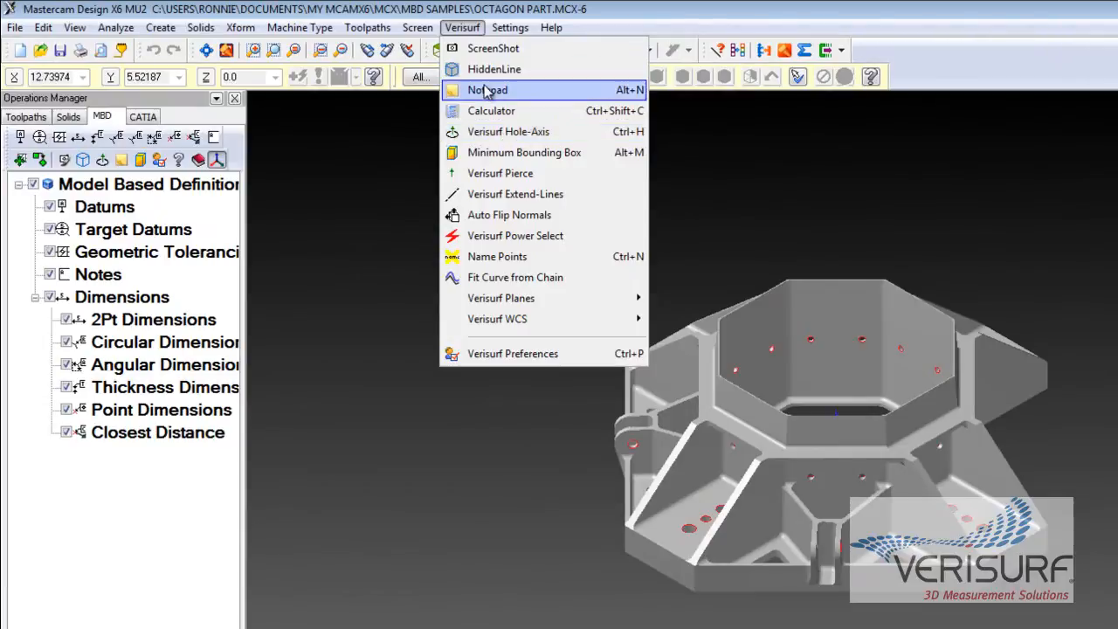
mouse_move(524, 152)
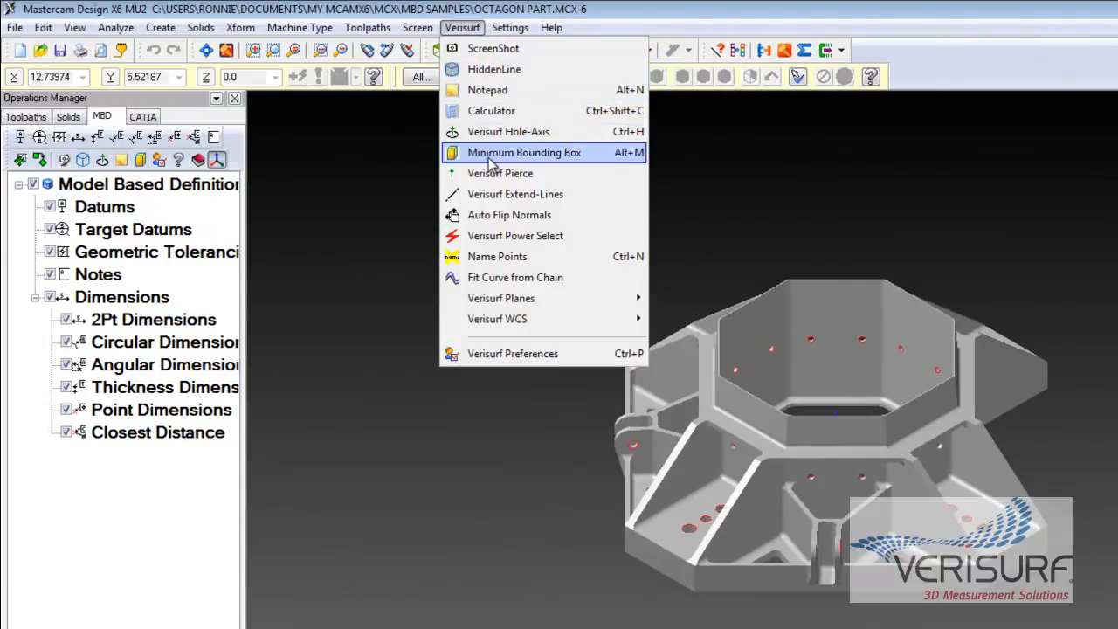
mouse_move(500, 173)
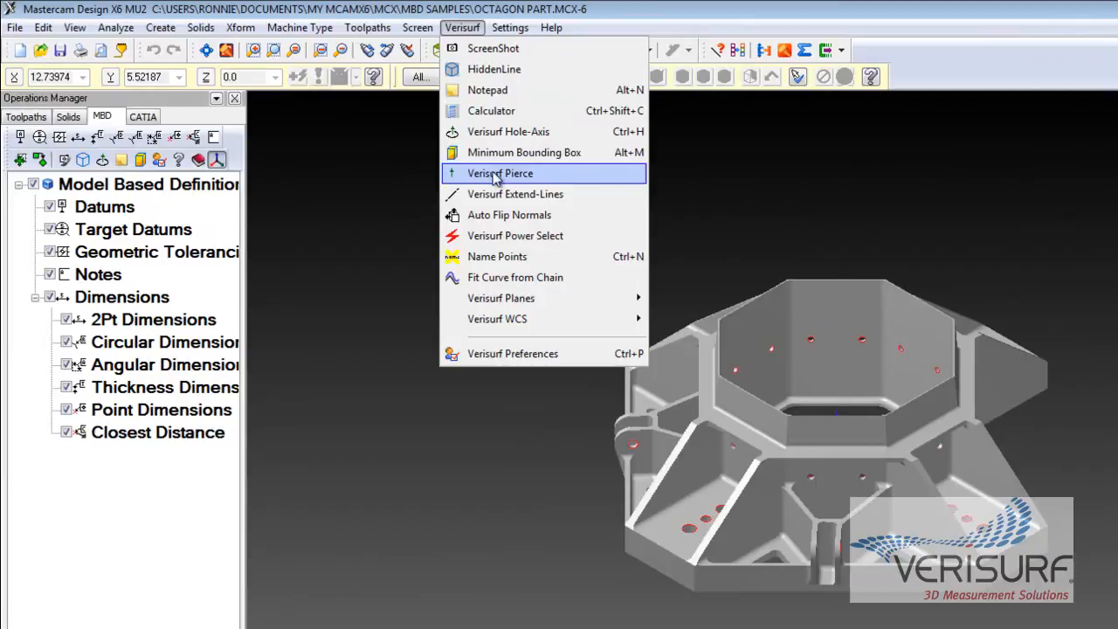
mouse_move(516, 194)
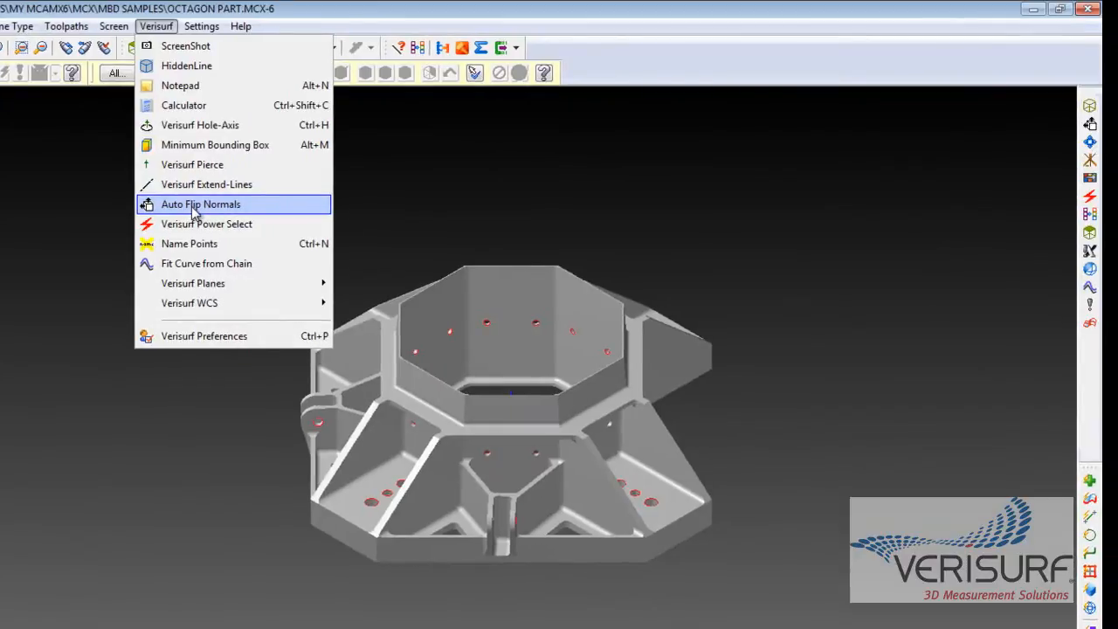
Run Auto Flip Normals, set normals to Make Outside after trying Set To View, and accept.
left_click(200, 203)
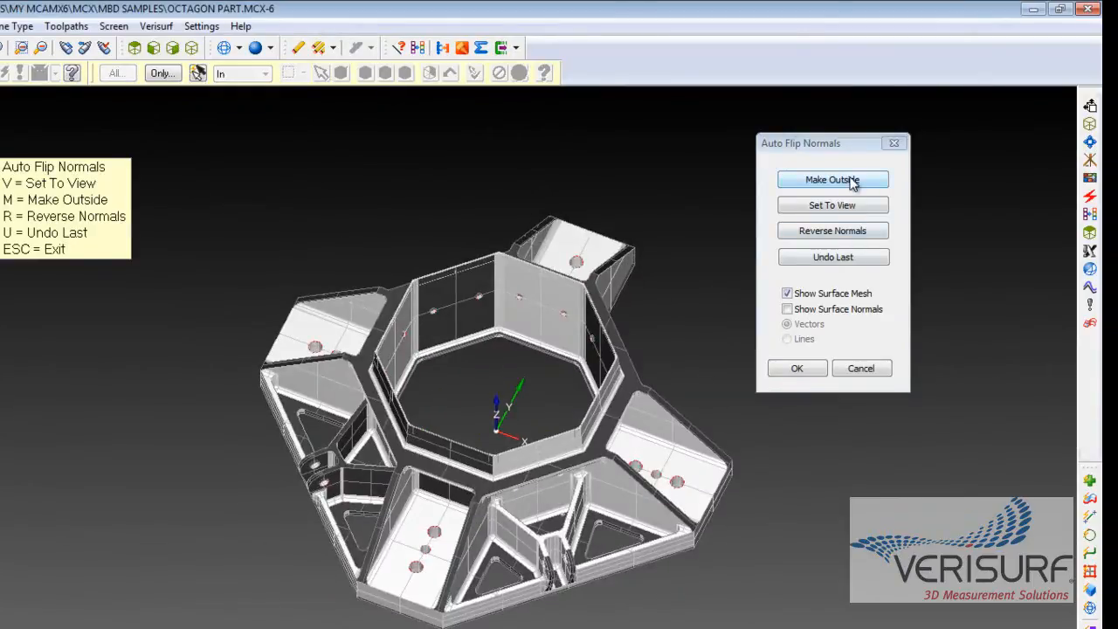
left_click(832, 179)
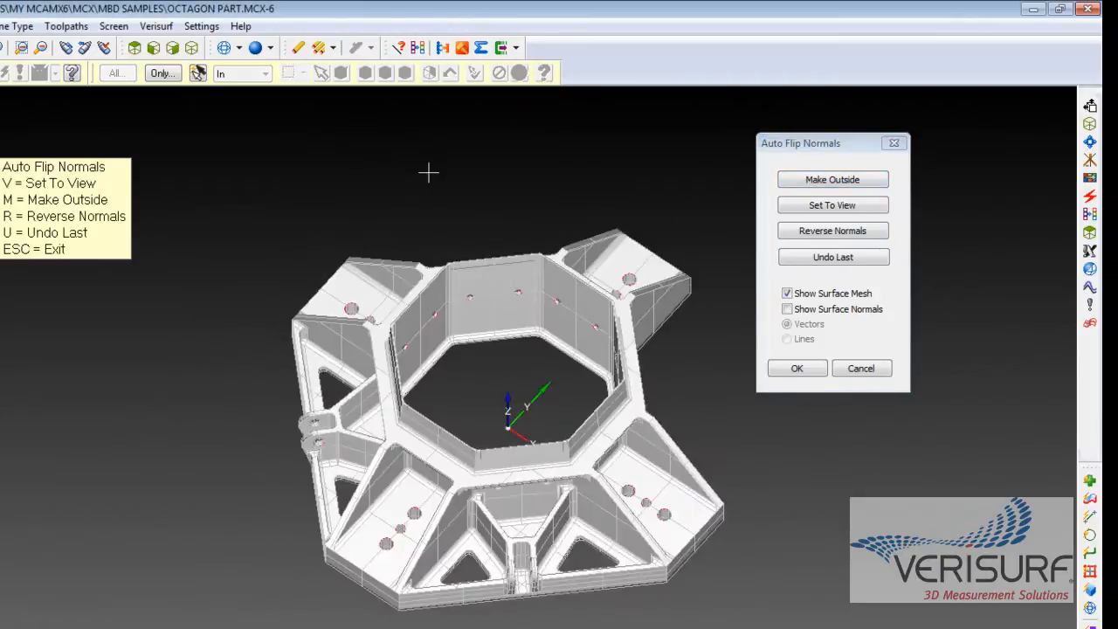
left_click(832, 205)
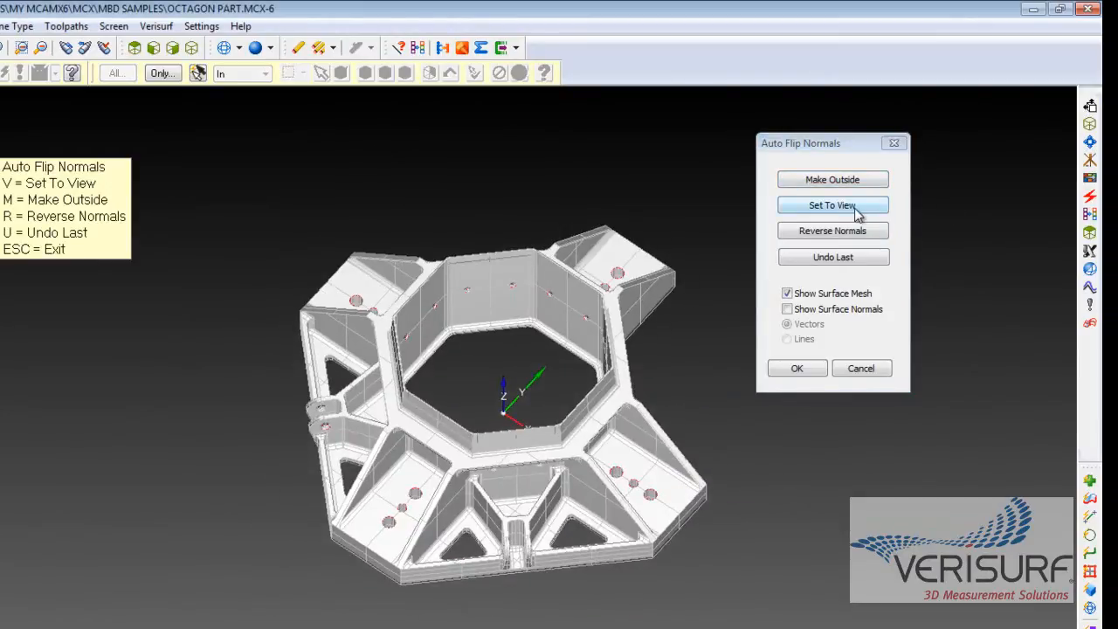
left_click(831, 205)
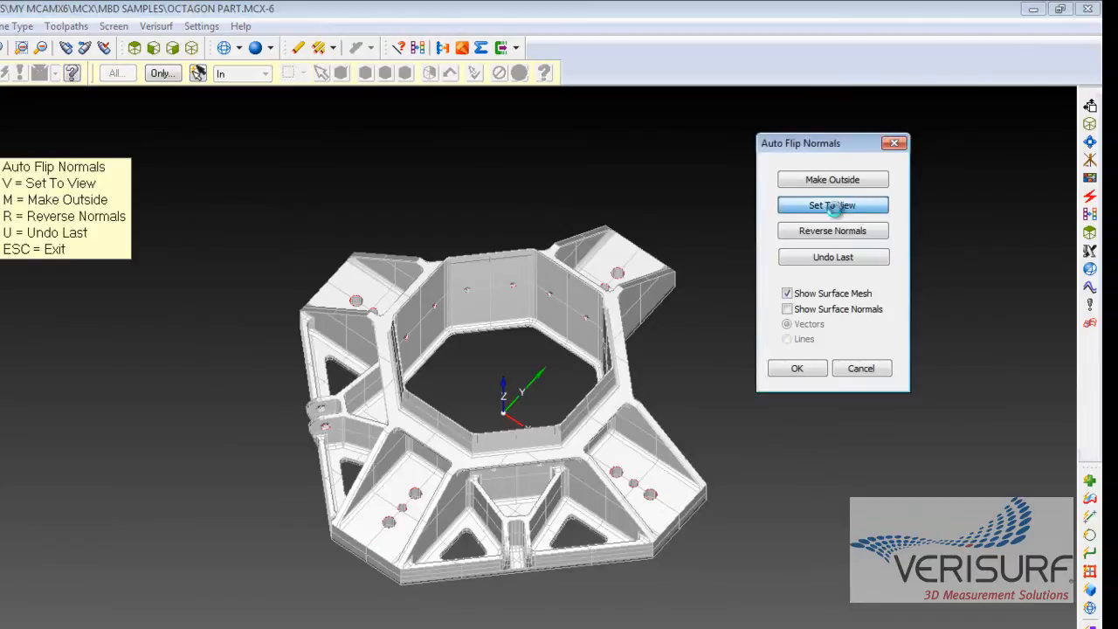
left_click(832, 205)
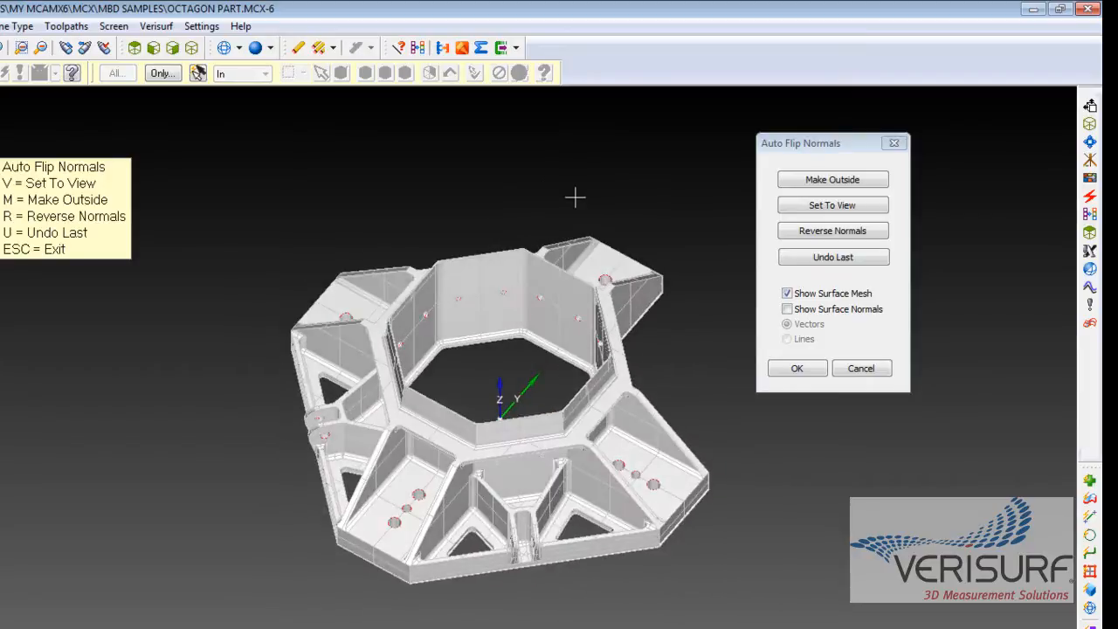
mouse_move(519, 186)
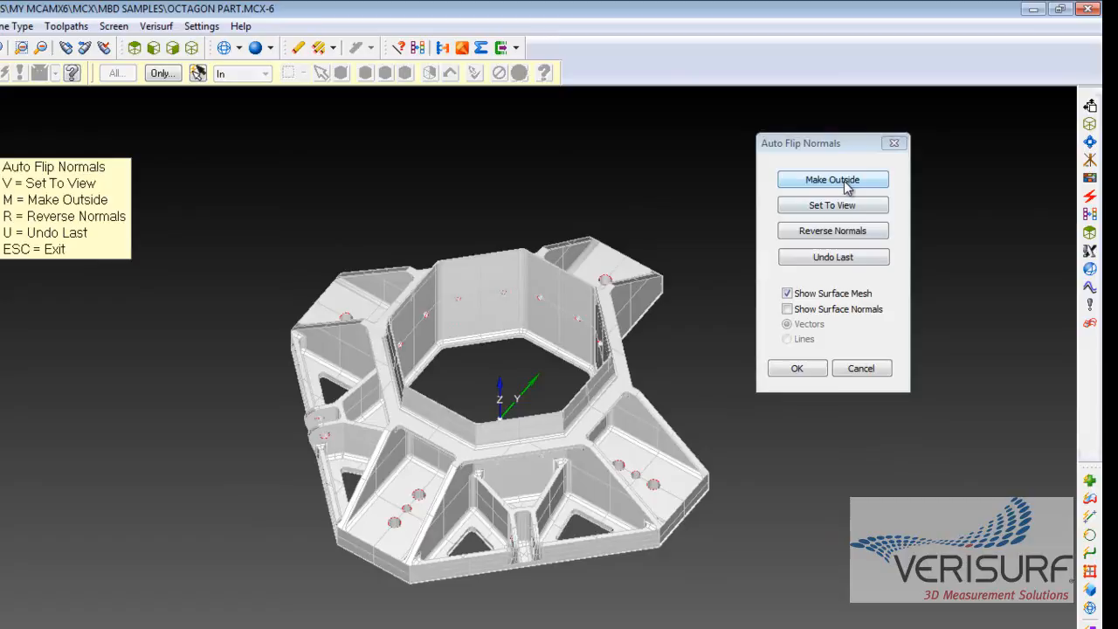
left_click(832, 179)
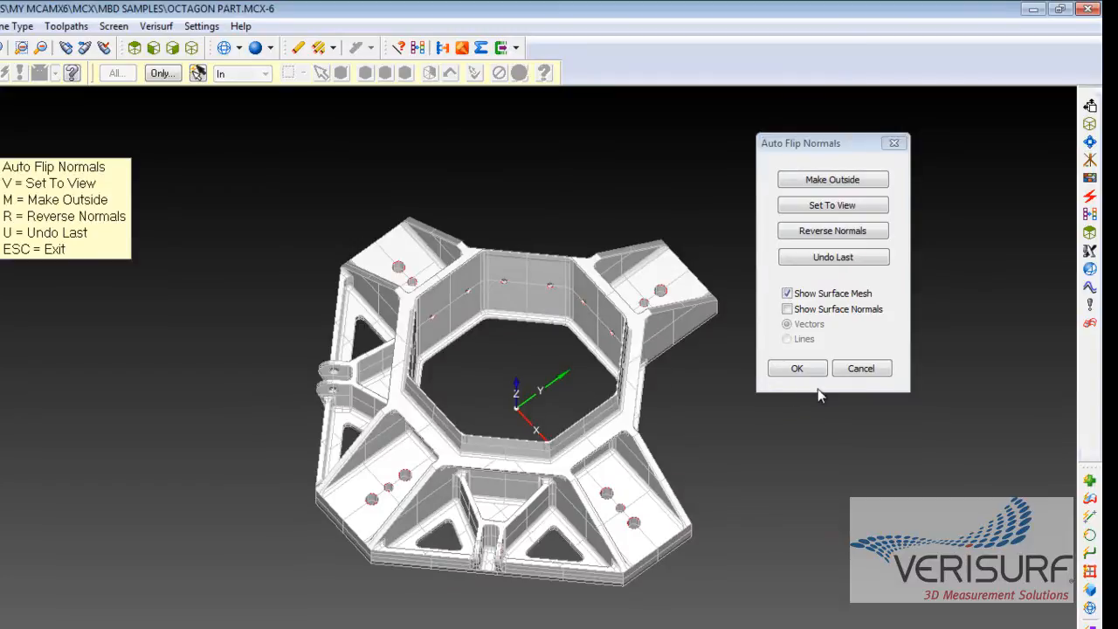
left_click(796, 368)
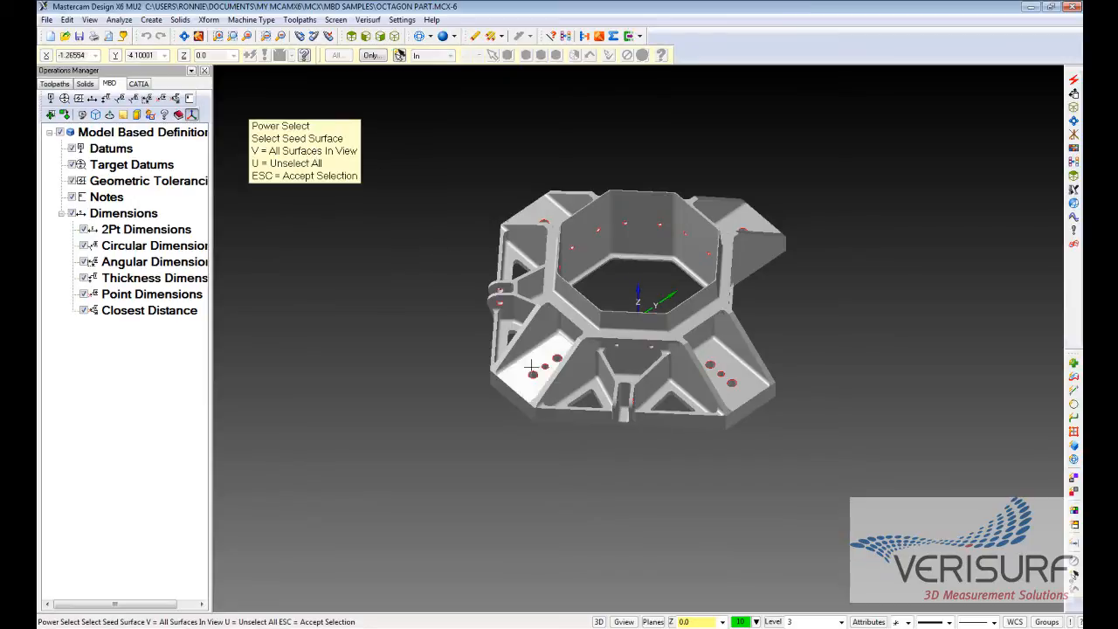
Pick seed surfaces on the part for the yellow and green pocket groups.
left_click(533, 365)
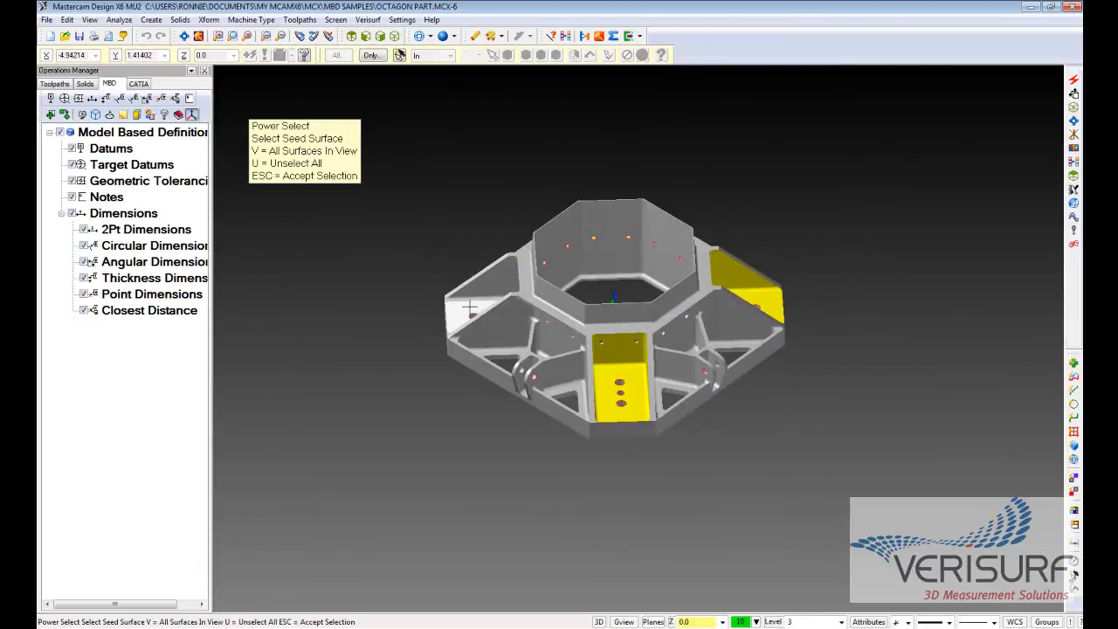
left_click(472, 306)
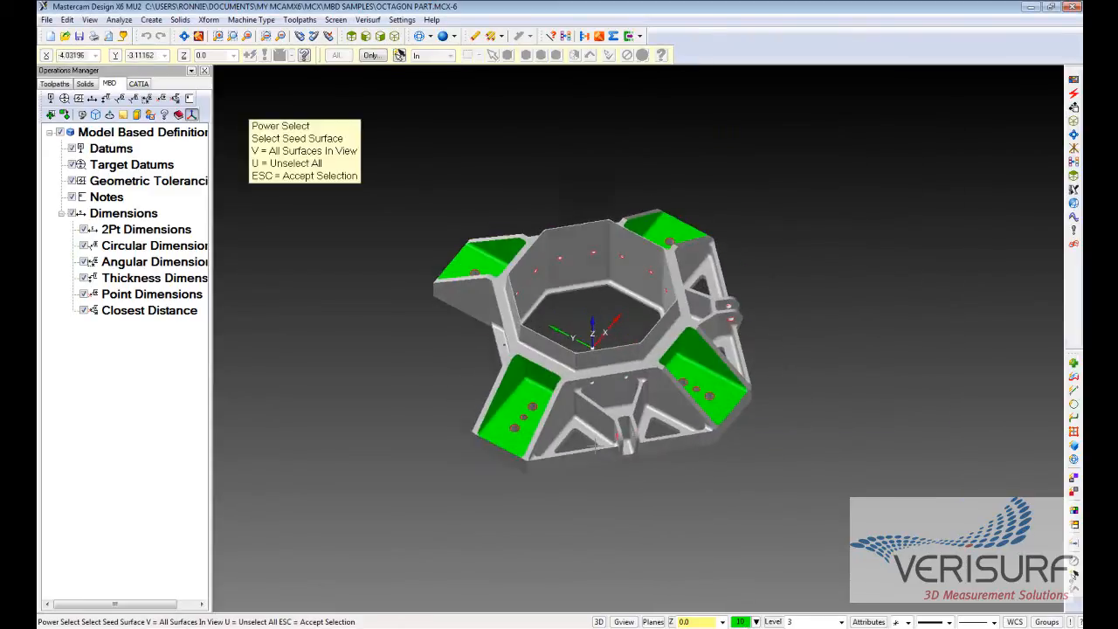
left_click(594, 254)
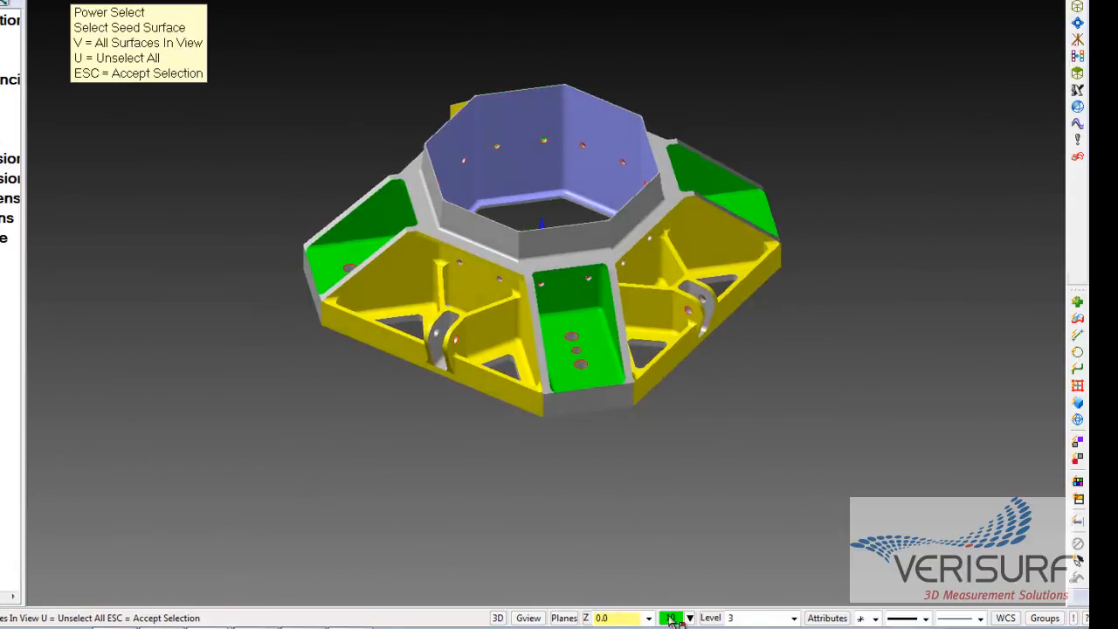
Recolour the rib surfaces orange from the status bar swatch, then choose blue.
left_click(671, 618)
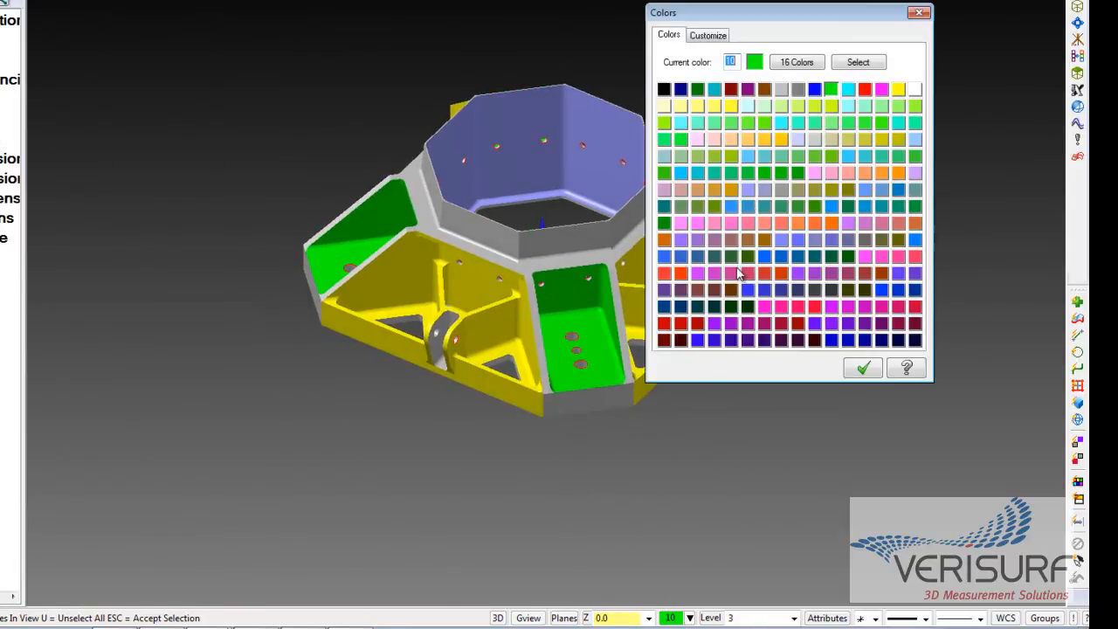
left_click(862, 367)
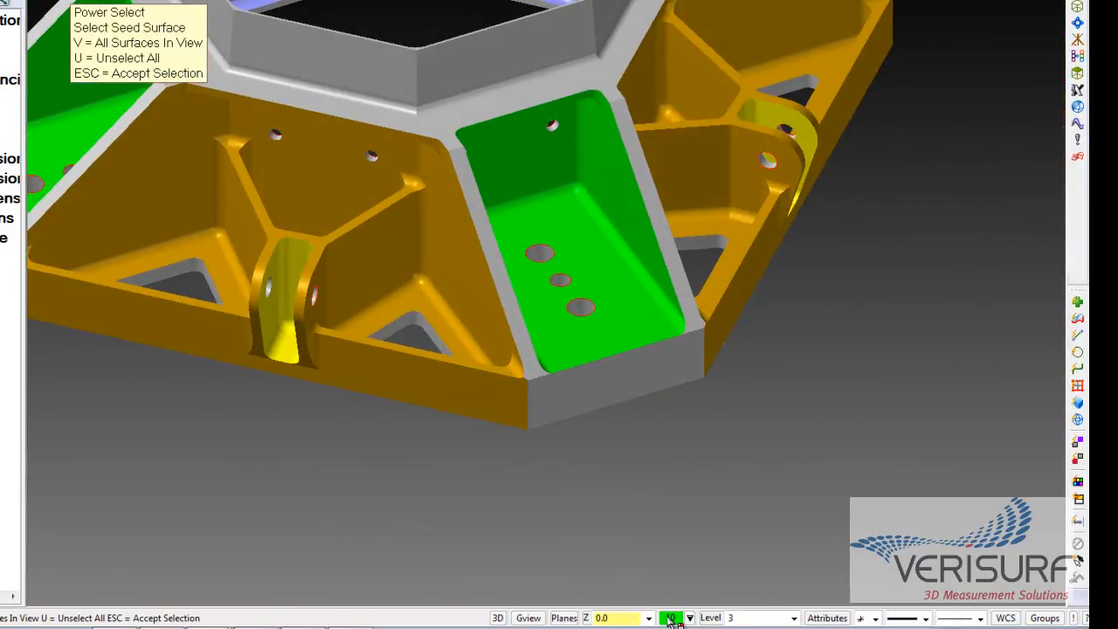
left_click(671, 617)
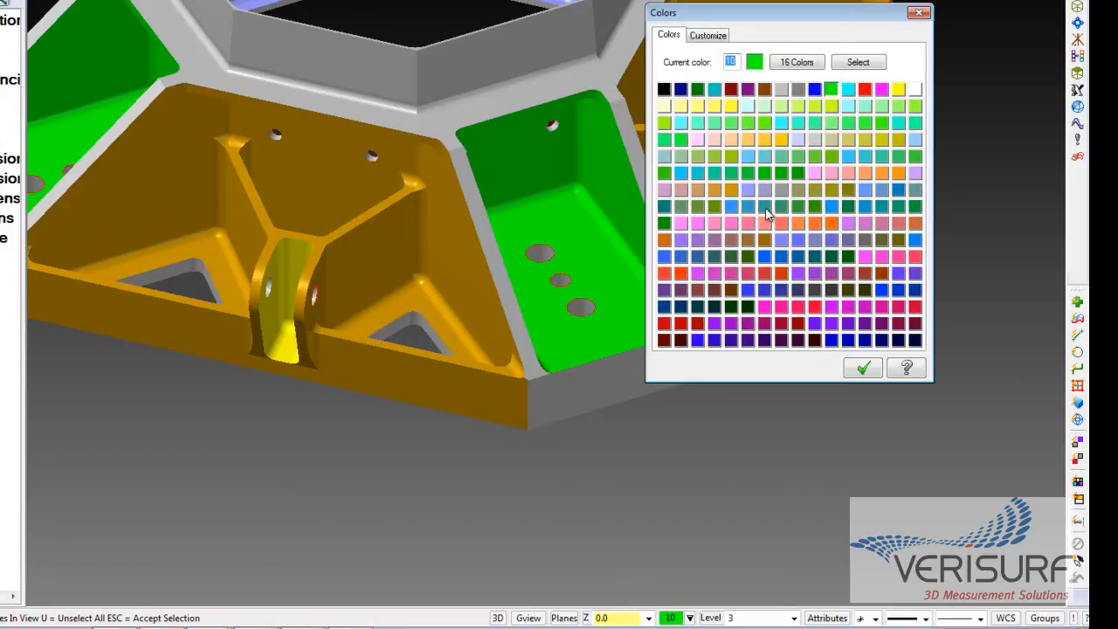
left_click(814, 89)
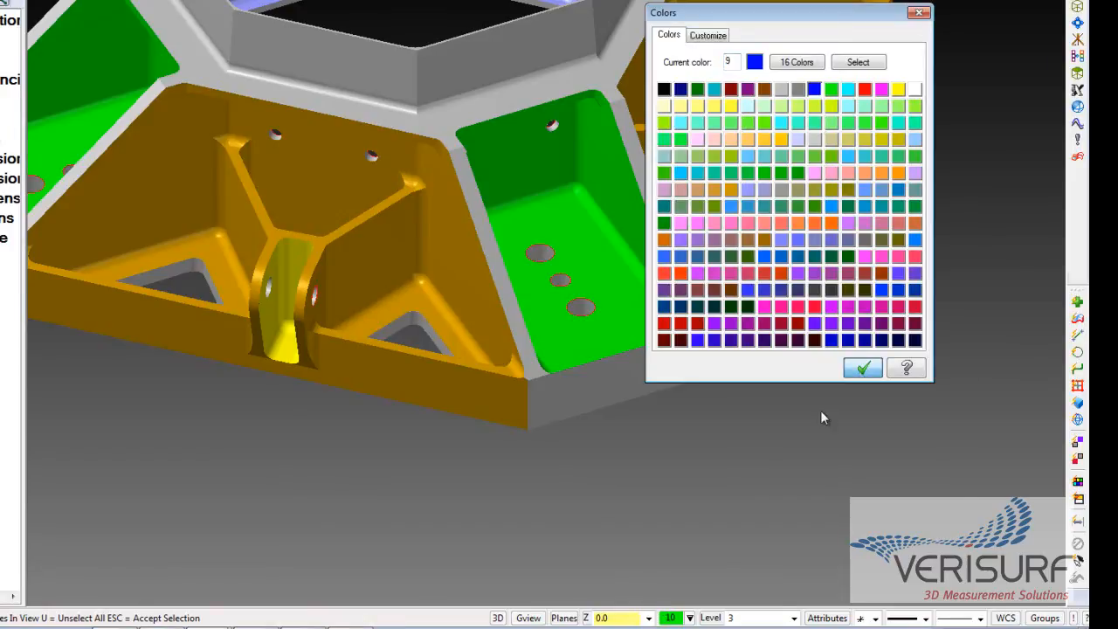